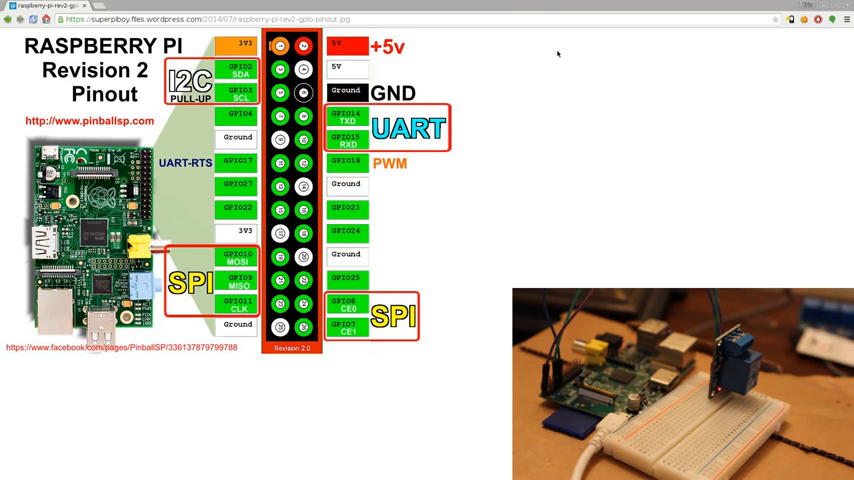
{"action": "mouse_move", "coordinate": [496, 55]}
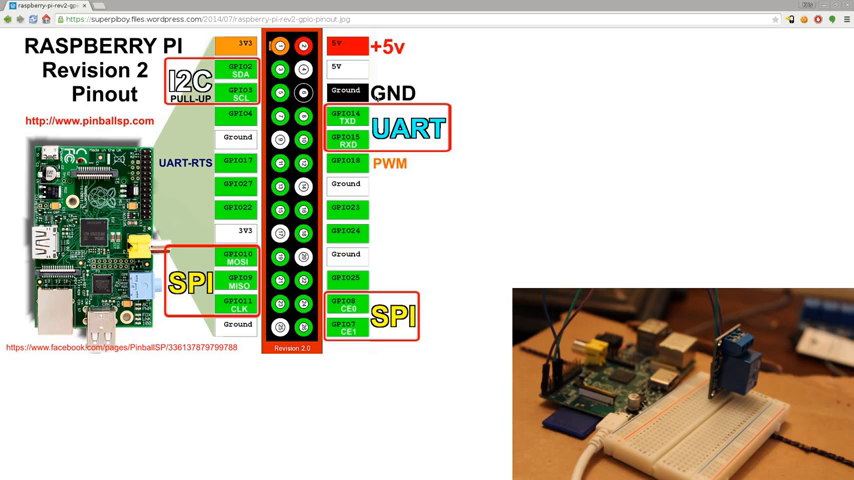
{"action": "mouse_move", "coordinate": [236, 359]}
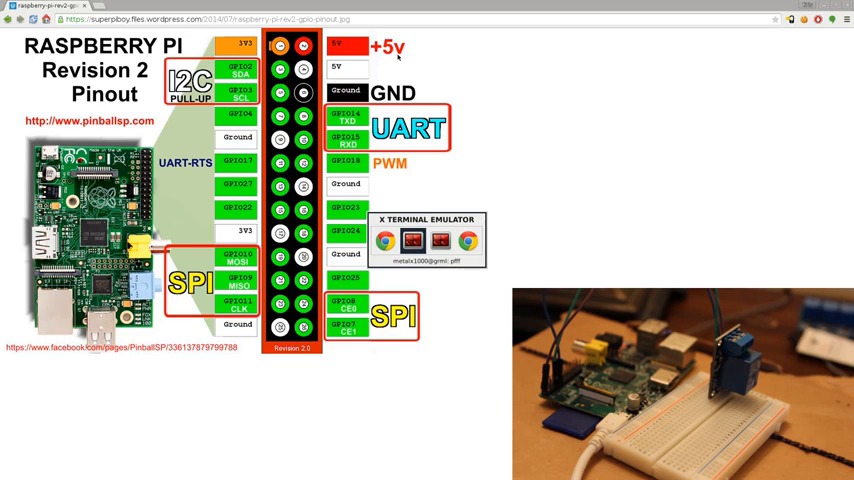
In the Pi's SSH session, export GPIO4 with echo 4 > /sys/class/gpio/export, which reports device busy
{"action": "left_click", "coordinate": [407, 236]}
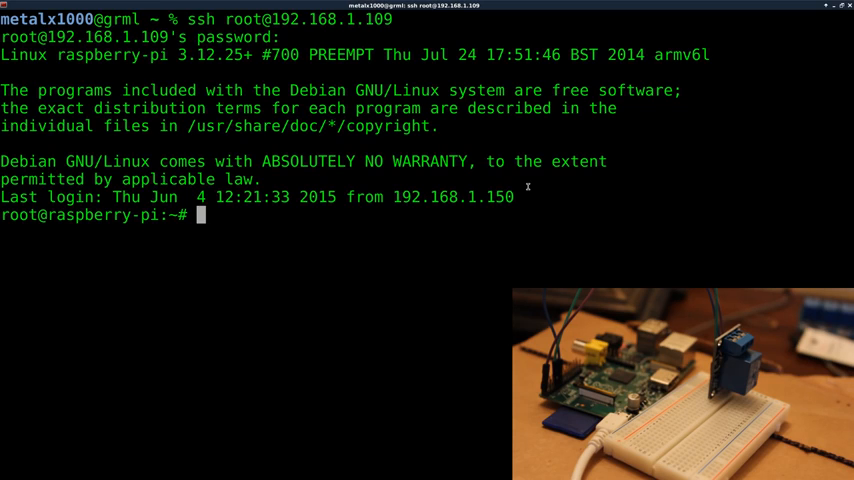
{"action": "type", "text": "echo"}
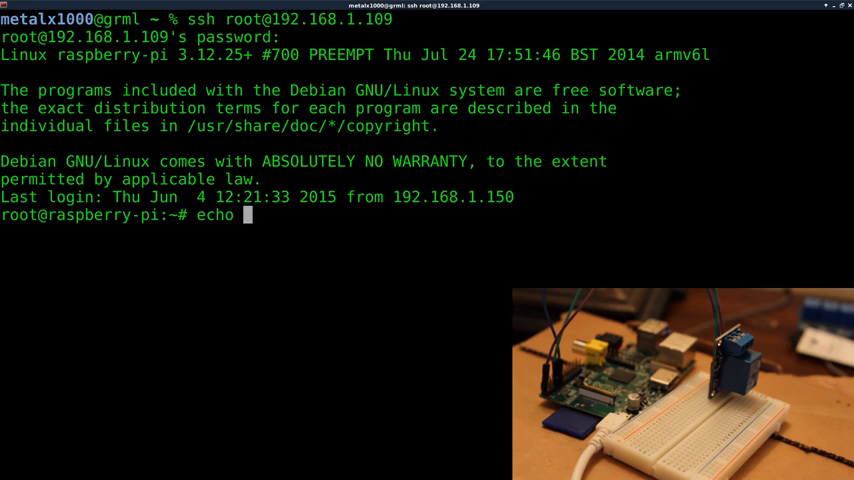
{"action": "type", "text": "4"}
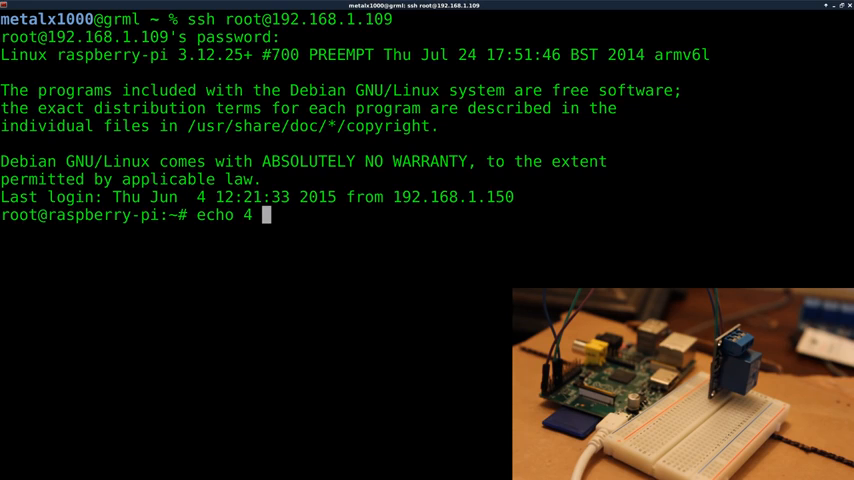
{"action": "type", "text": "> /sys"}
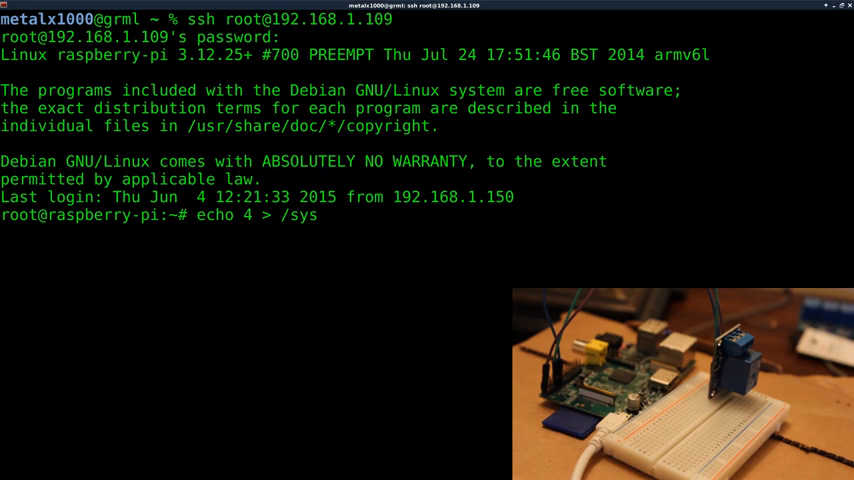
{"action": "type", "text": "/class/"}
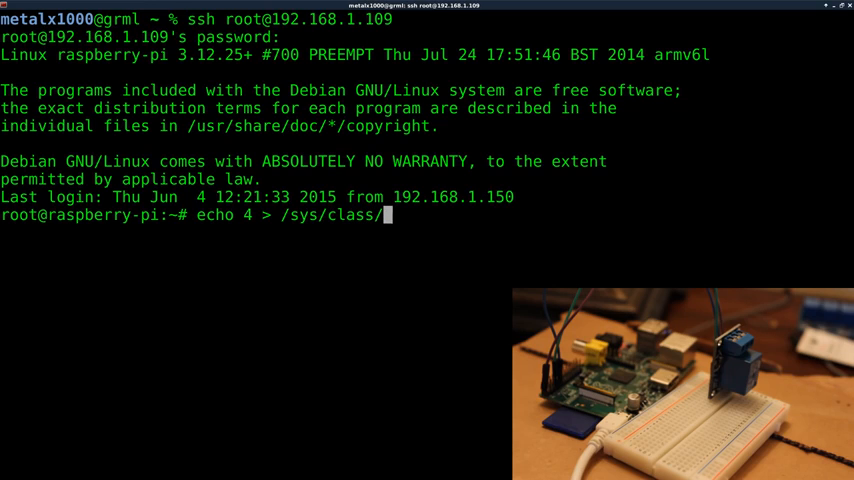
{"action": "type", "text": "gpio/"}
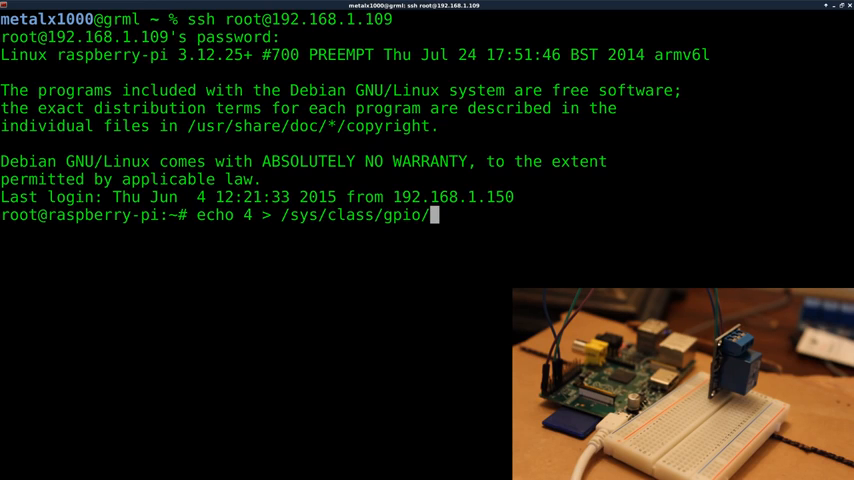
{"action": "type", "text": "export"}
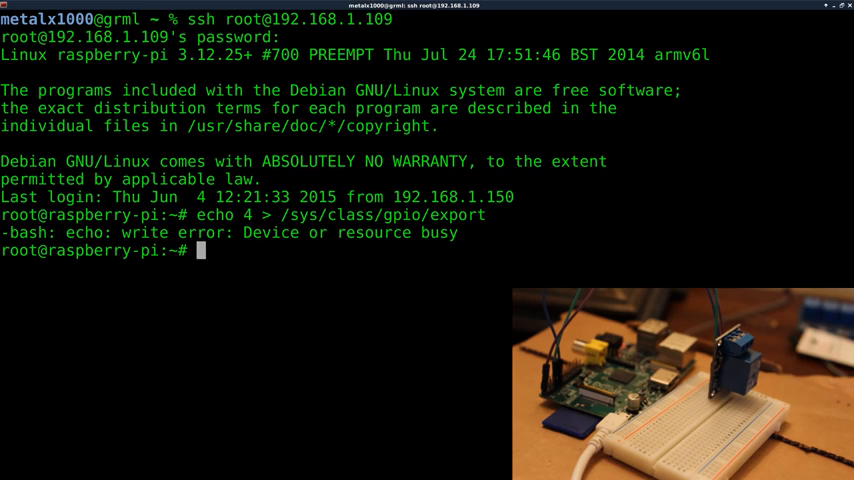
Compose echo out > /sys/class/gpio/gpio4/direction to make GPIO4 an output
{"action": "type", "text": "echo"}
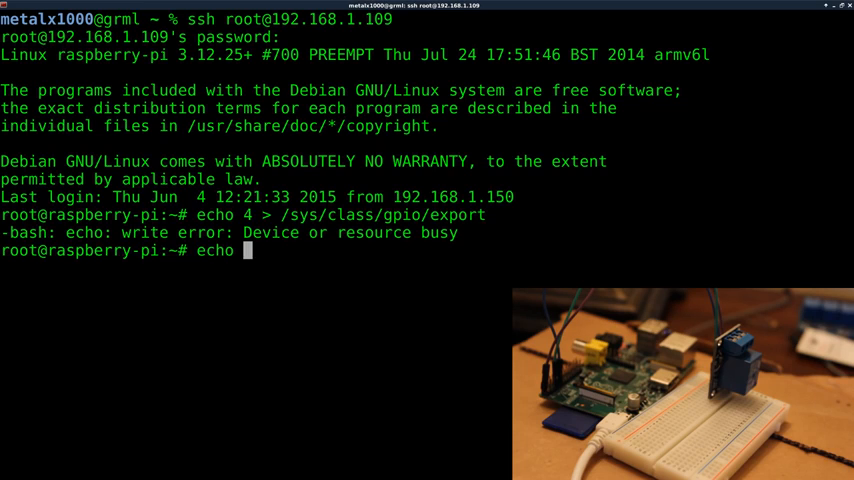
{"action": "type", "text": "out >"}
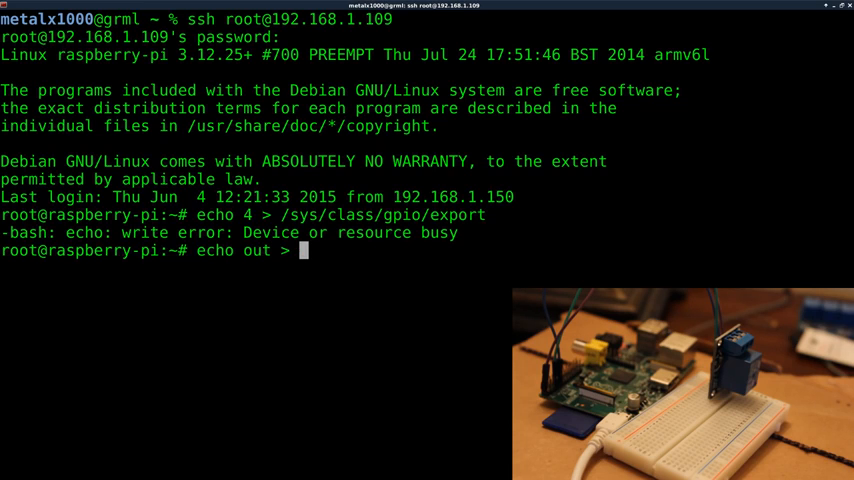
{"action": "type", "text": "/sys"}
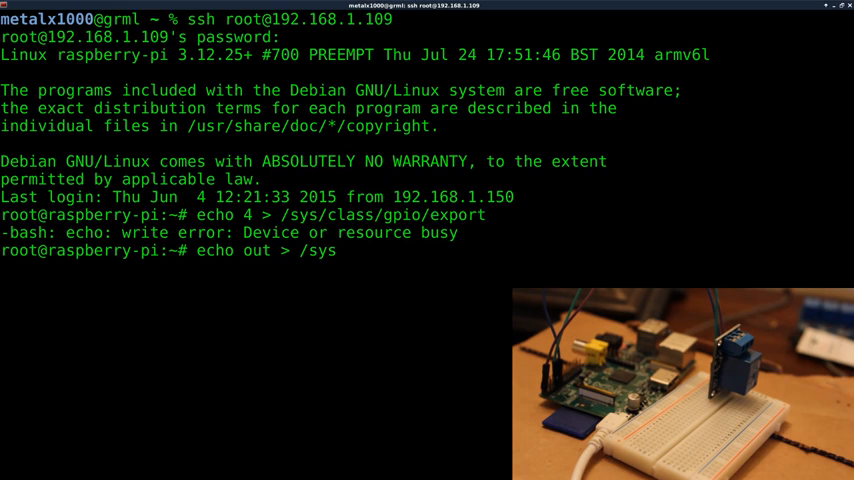
{"action": "type", "text": "class/"}
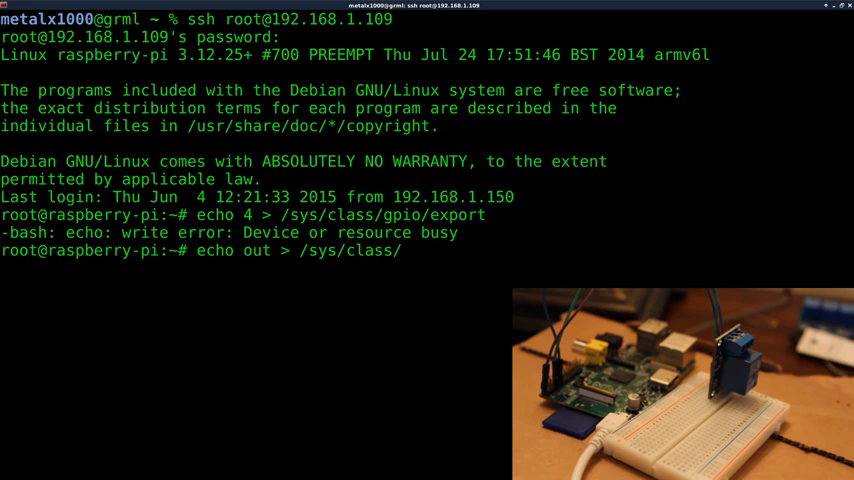
{"action": "type", "text": "gpio"}
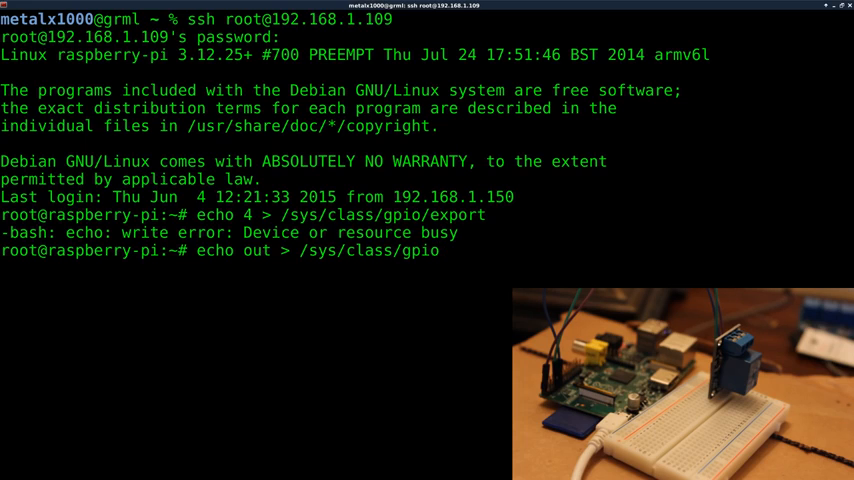
{"action": "type", "text": "/"}
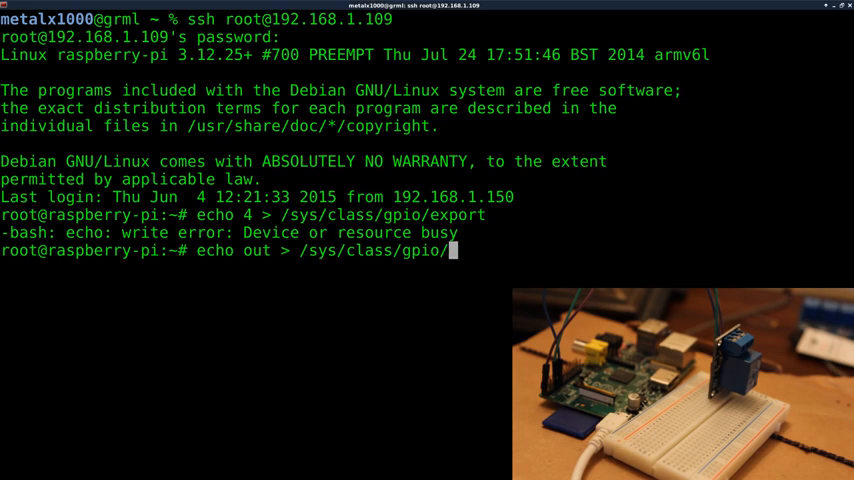
{"action": "type", "text": "gpio4/"}
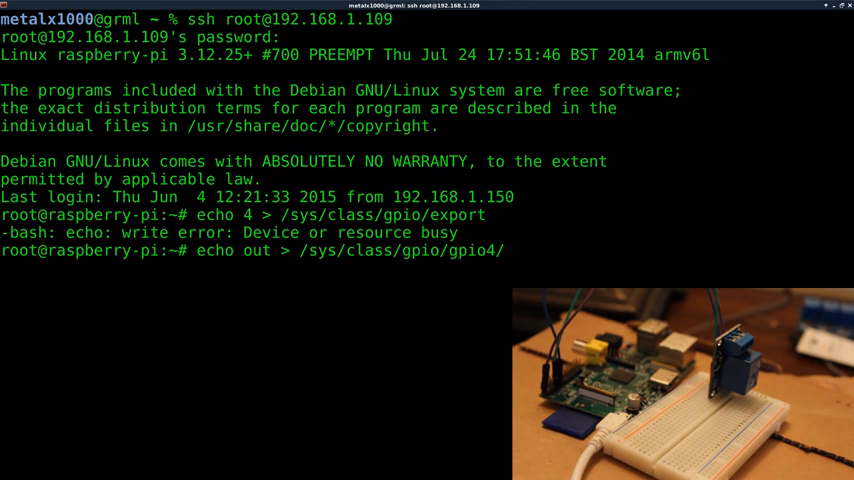
{"action": "type", "text": "direction"}
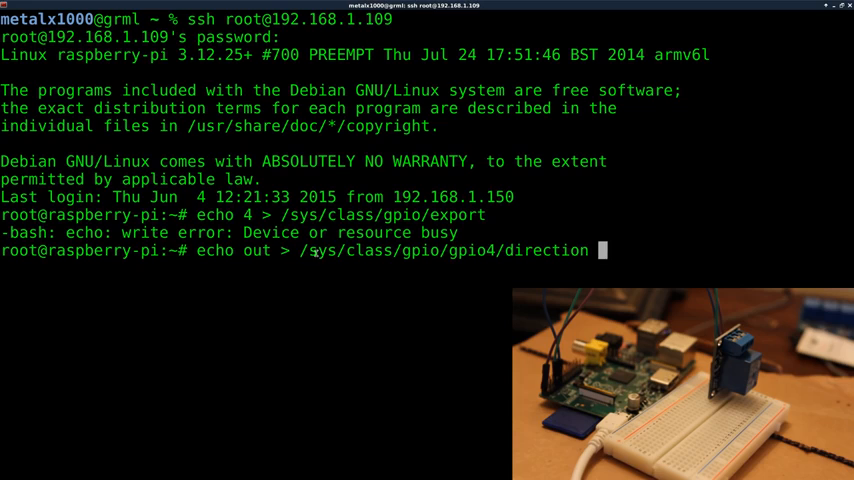
{"action": "double_click", "coordinate": [470, 250]}
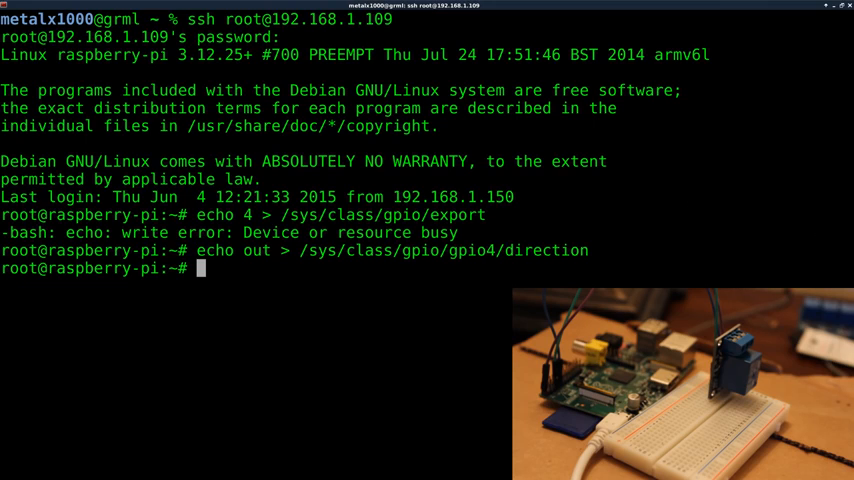
Write 1 to /sys/class/gpio/gpio4/value to energize the relay, then change it to 0
{"action": "type", "text": "echo 1 >"}
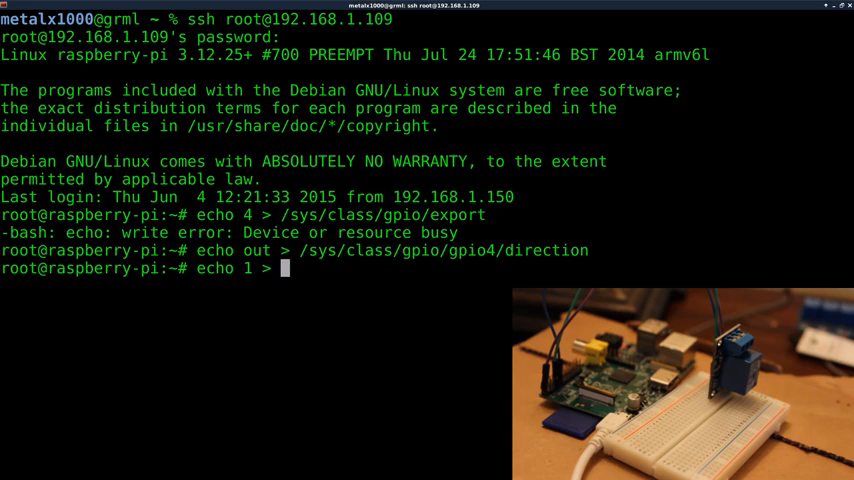
{"action": "type", "text": "/sys/clas"}
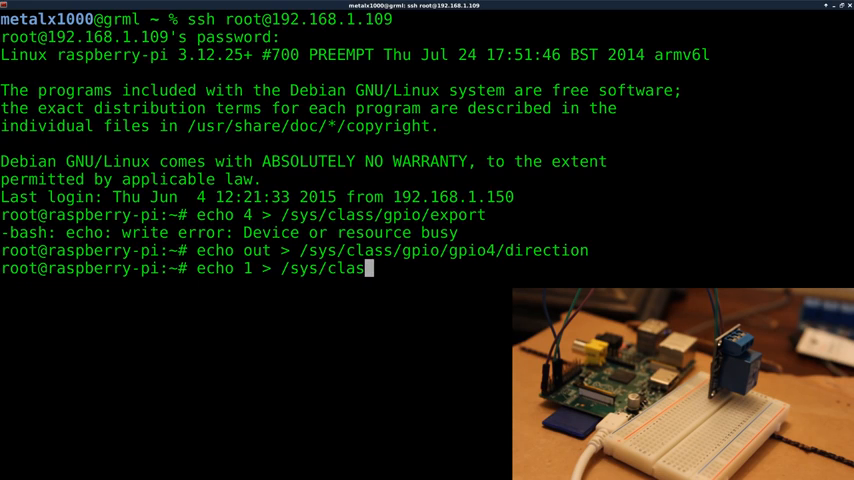
{"action": "type", "text": "/"}
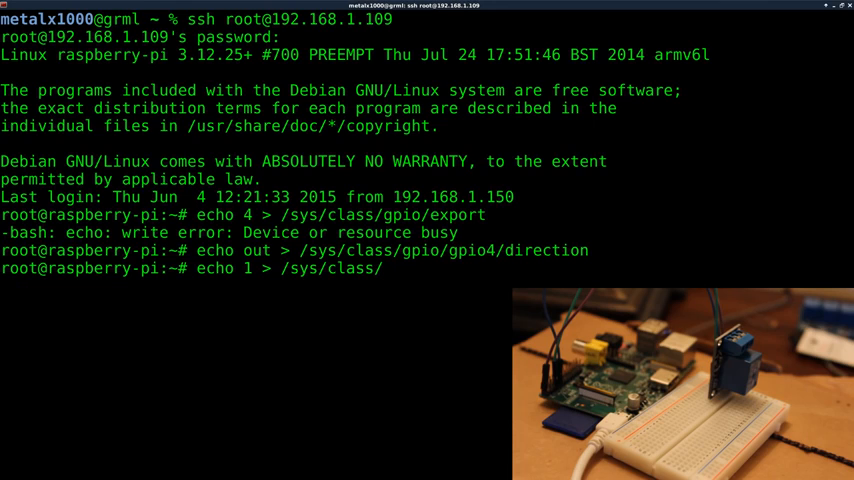
{"action": "type", "text": "gpio/gpio4/"}
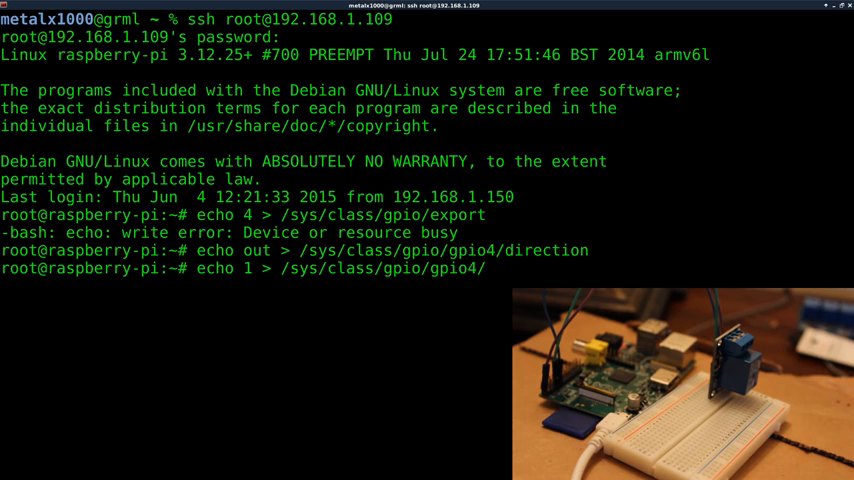
{"action": "type", "text": "value"}
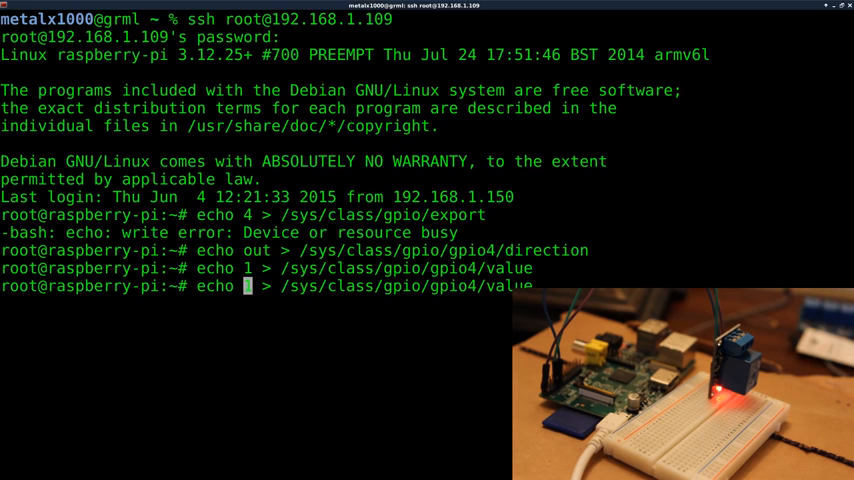
{"action": "type", "text": "0"}
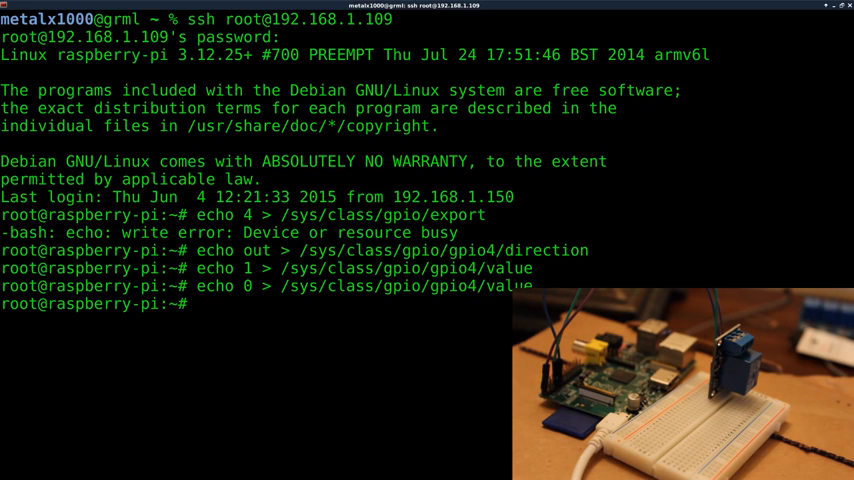
Set GPIO4 low, run the endless half-second on/off loop, then interrupt it
{"action": "key", "text": "ctrl+r"}
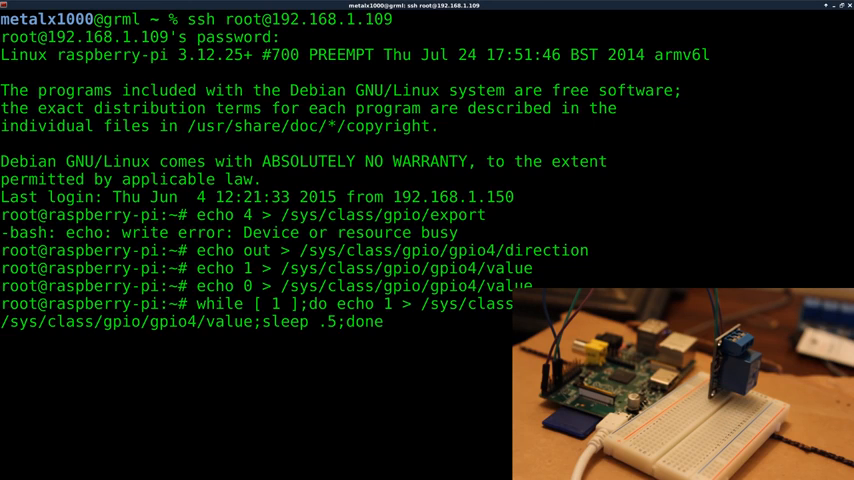
{"action": "key", "text": "ctrl+c"}
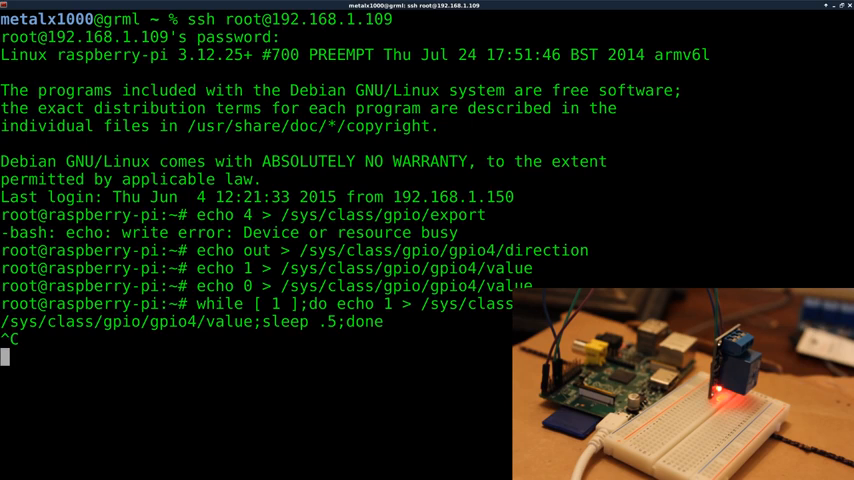
{"action": "key", "text": "ctrl+c"}
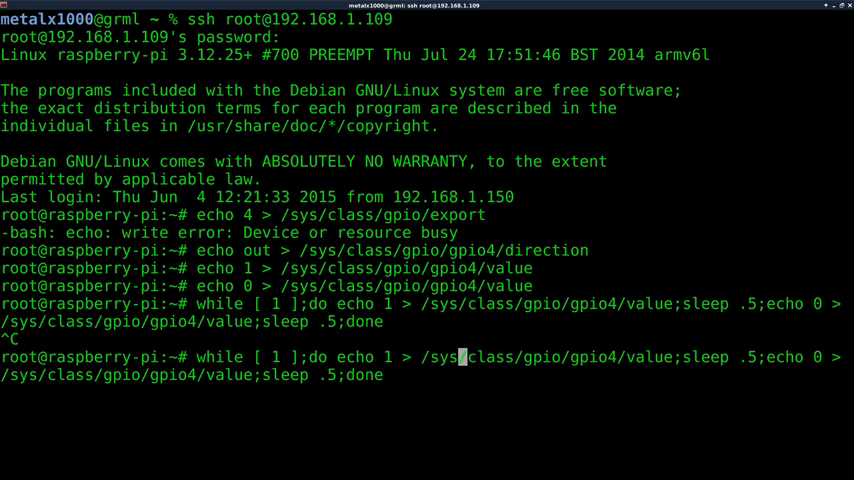
{"action": "mouse_move", "coordinate": [733, 357]}
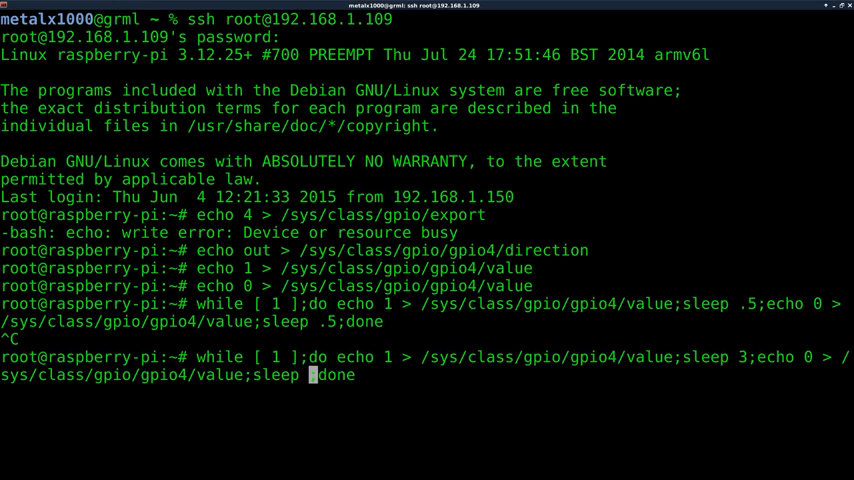
{"action": "type", "text": "3"}
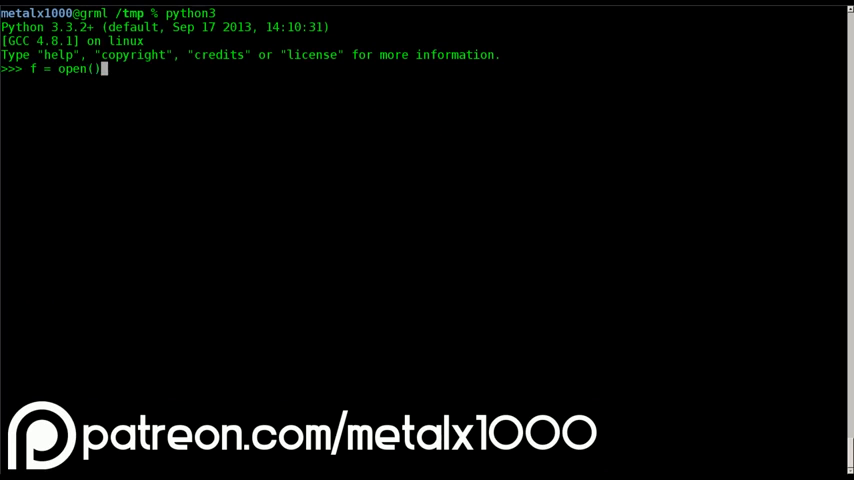
Finish typing f = open("file.txt", "r") in the Python 3 shell
{"action": "type", "text": "file.txt\", \"\""}
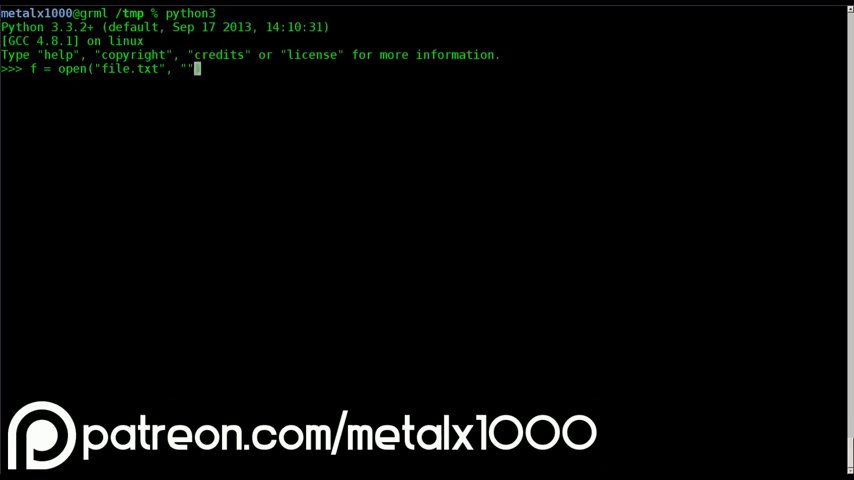
{"action": "type", "text": "r\")"}
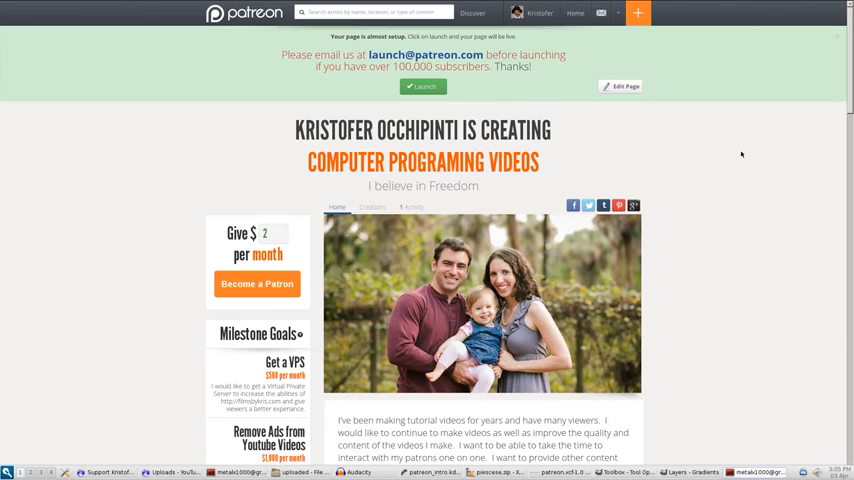
{"action": "scroll", "scroll_direction": "down", "scroll_amount": 3}
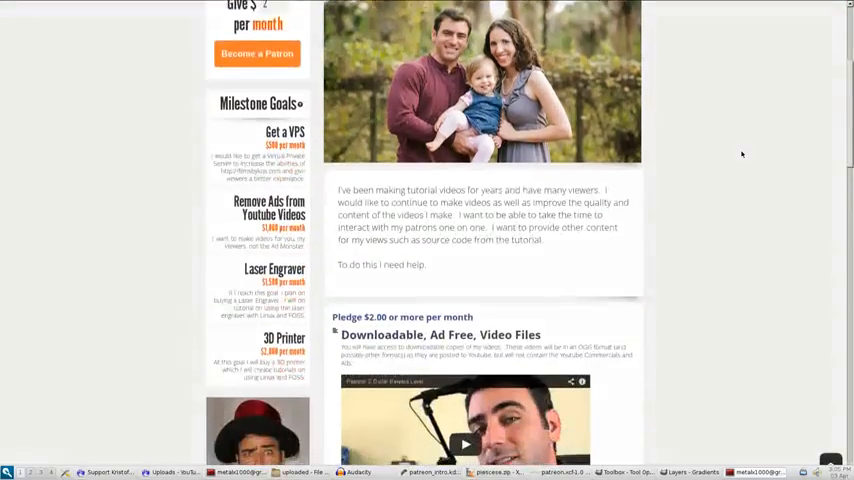
{"action": "scroll", "scroll_direction": "down", "scroll_amount": 3}
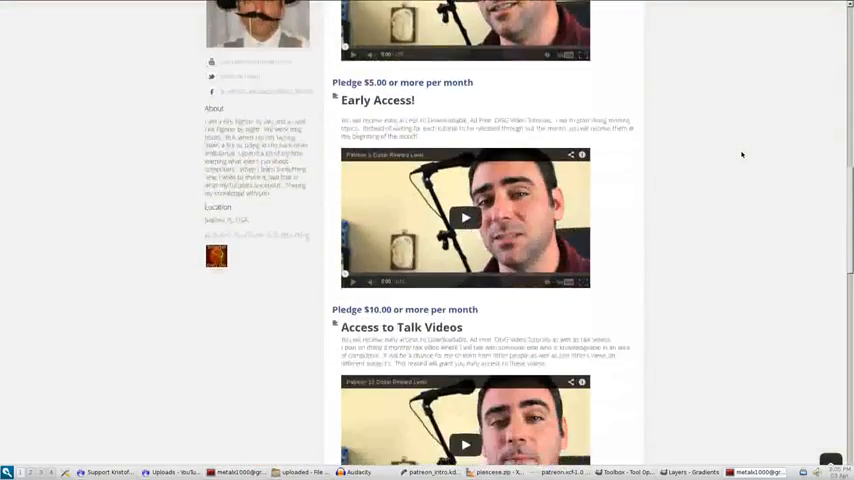
{"action": "scroll", "scroll_direction": "down", "scroll_amount": 3}
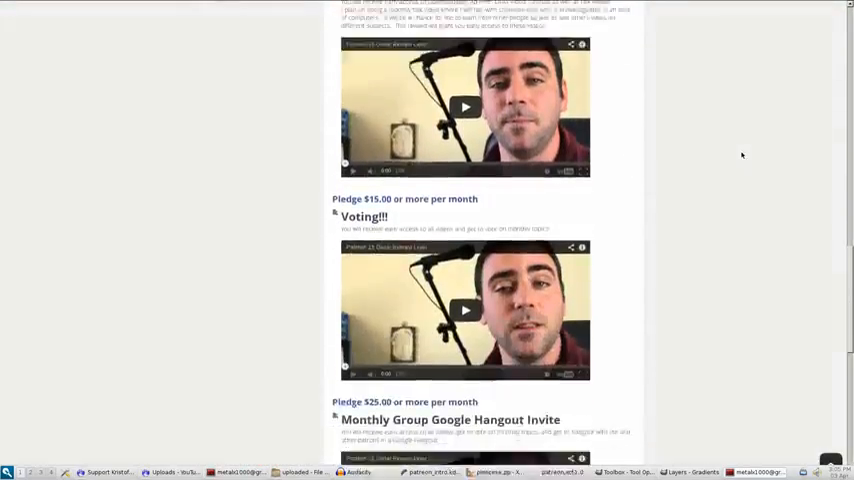
{"action": "scroll", "scroll_direction": "down", "scroll_amount": 3}
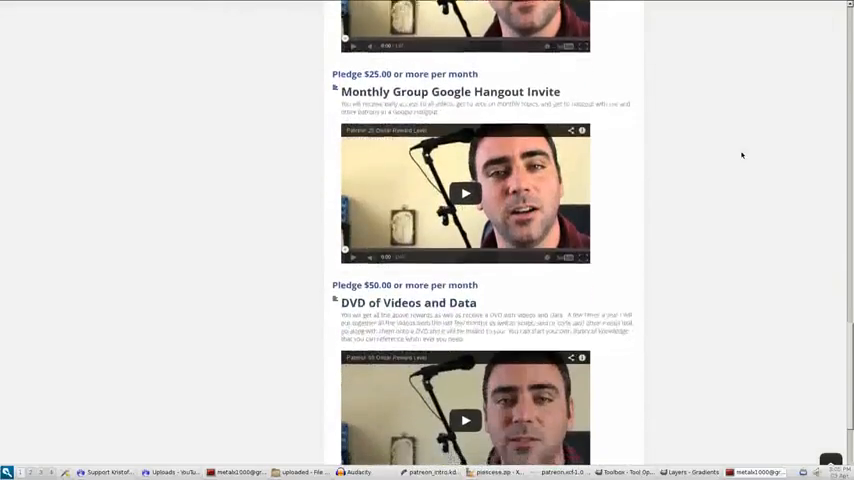